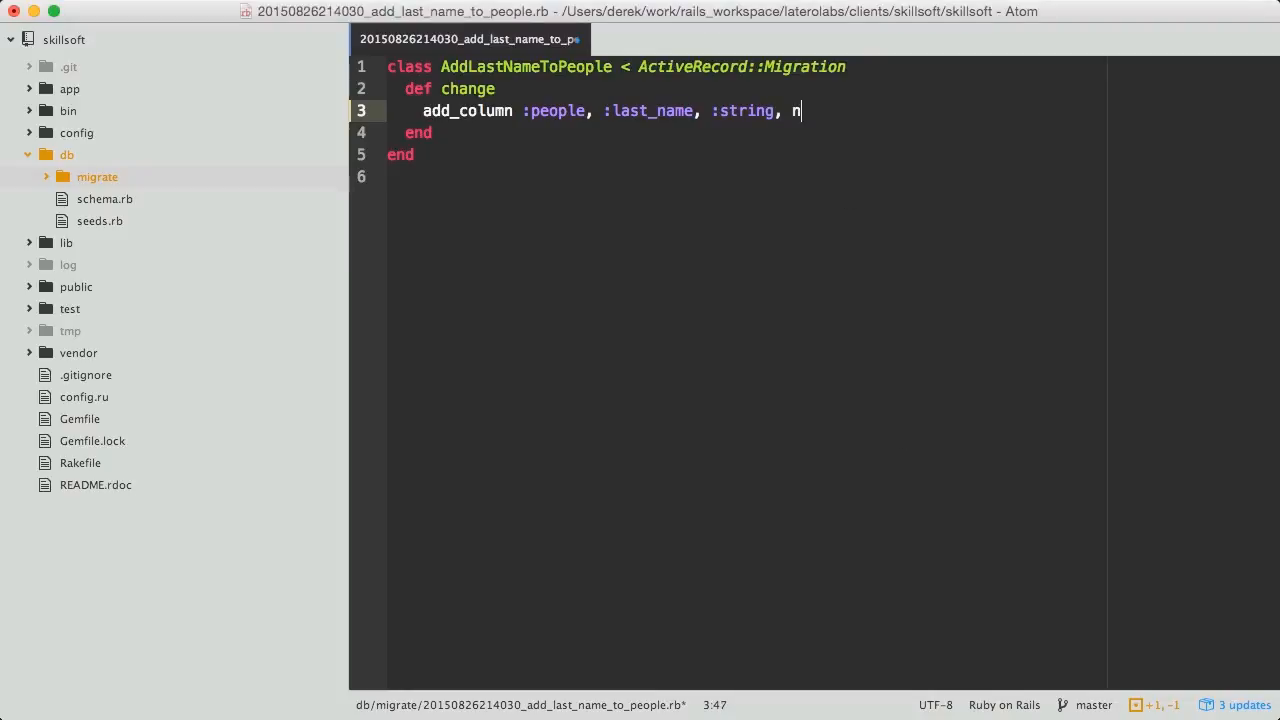
Step: Make the add_column line end with null: false so last_name disallows nulls
text(ull: false)
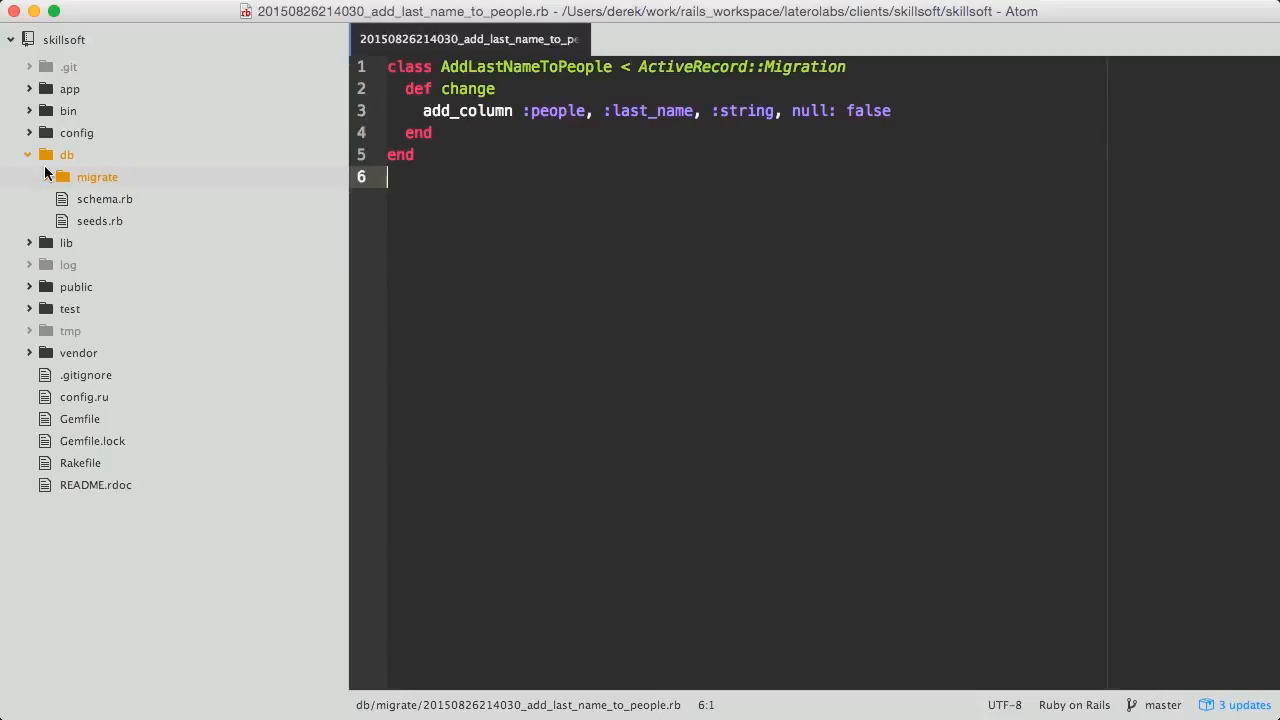
Step: Review the create_organizations migration from db/migrate, then switch to the Terminal window
click(96, 176)
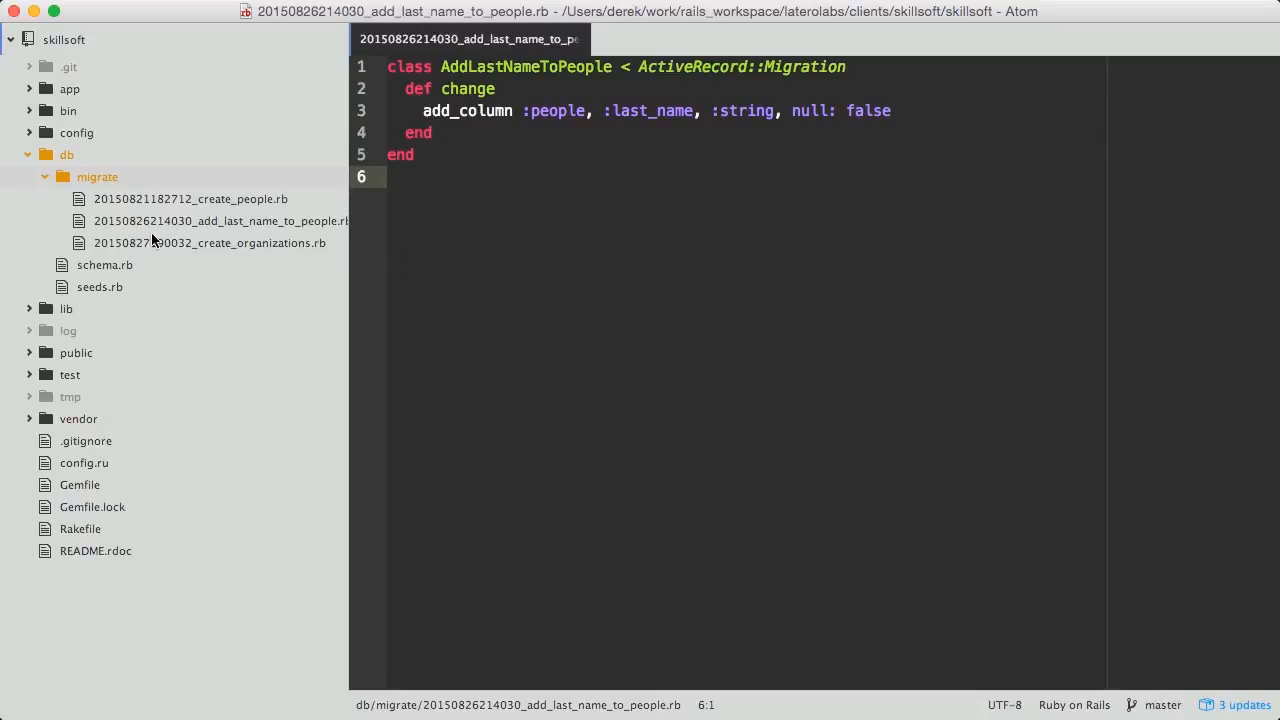
click(208, 242)
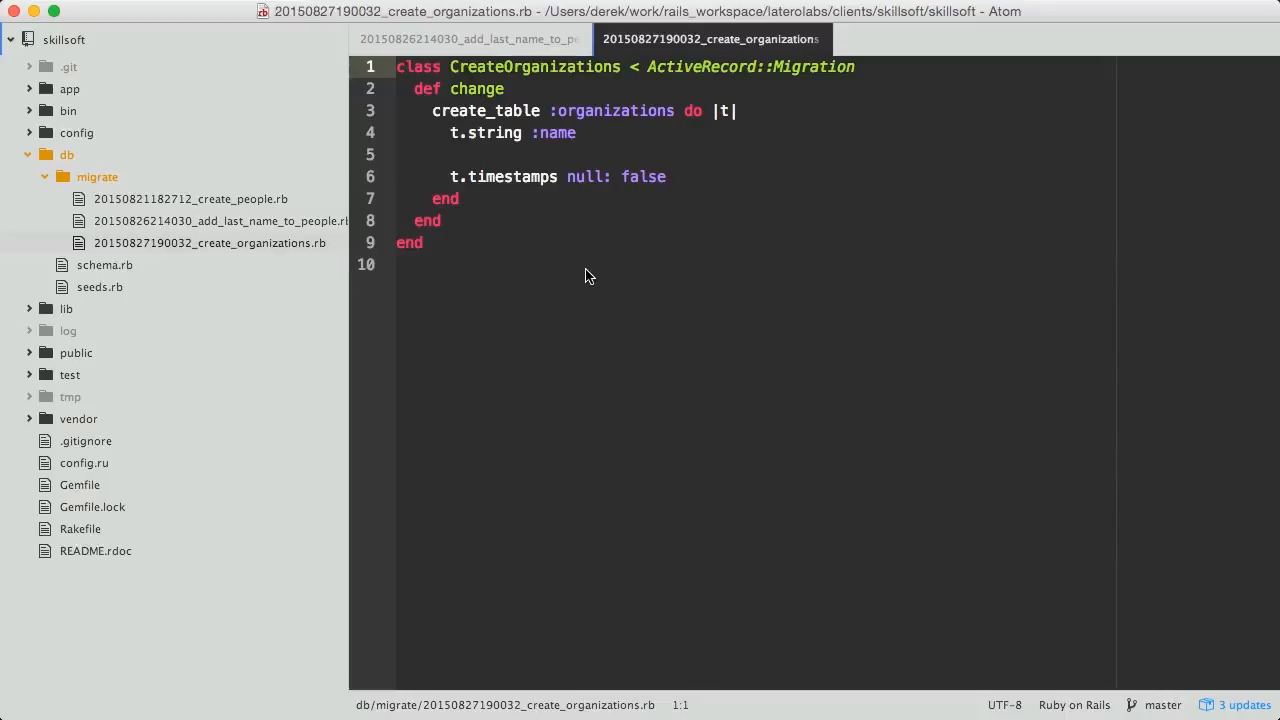
click(468, 40)
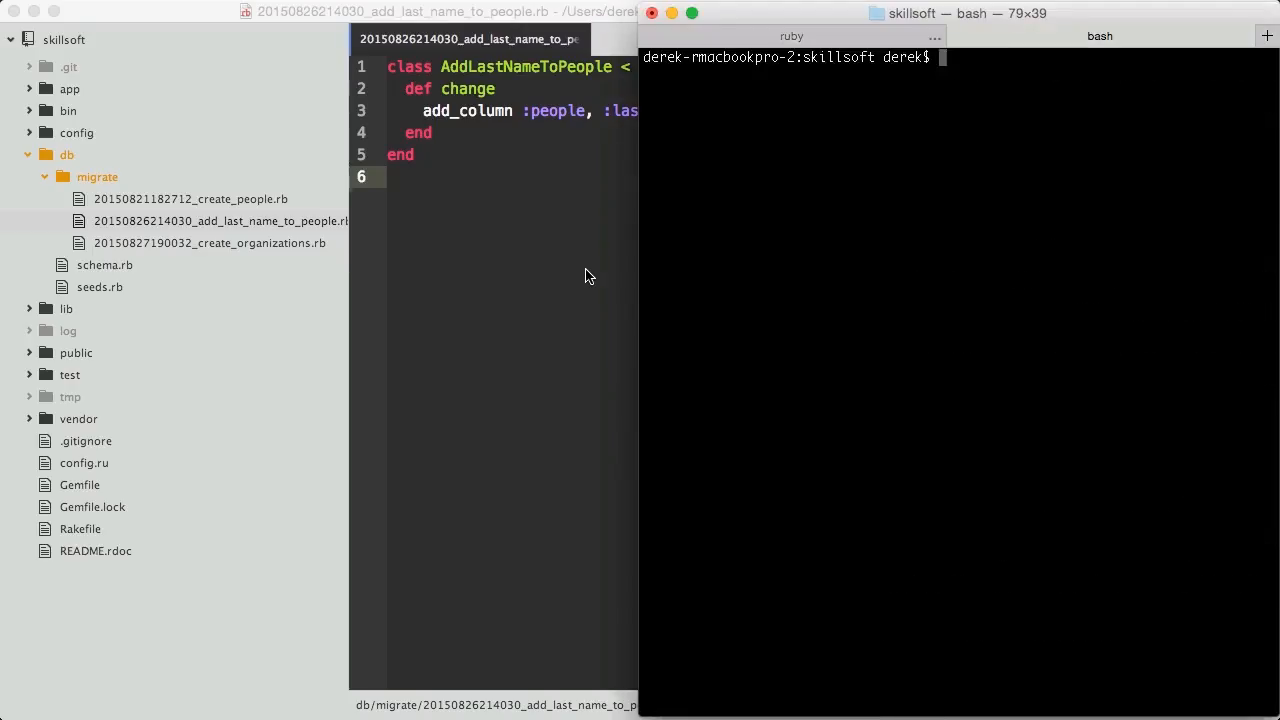
Step: Run rails g migration AddOrganizationIdToPeople organization:references to generate the new migration file
text(rails g migration Add)
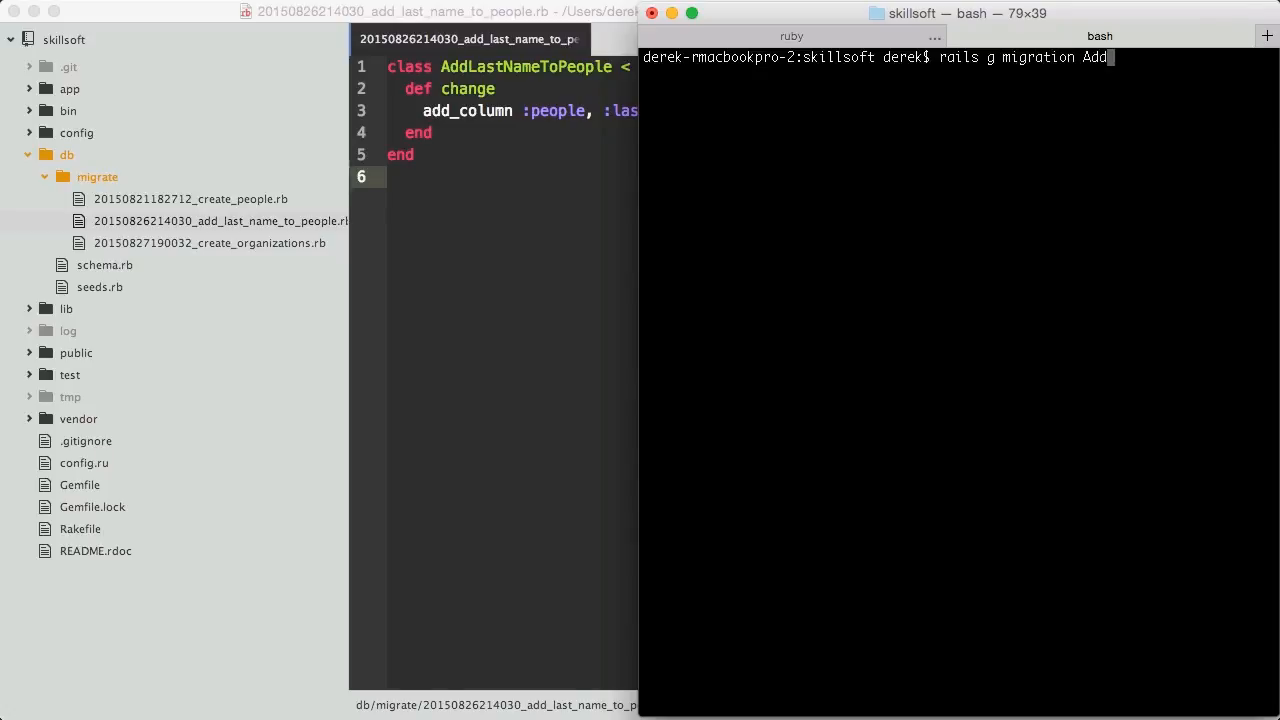
text(OrganizationId)
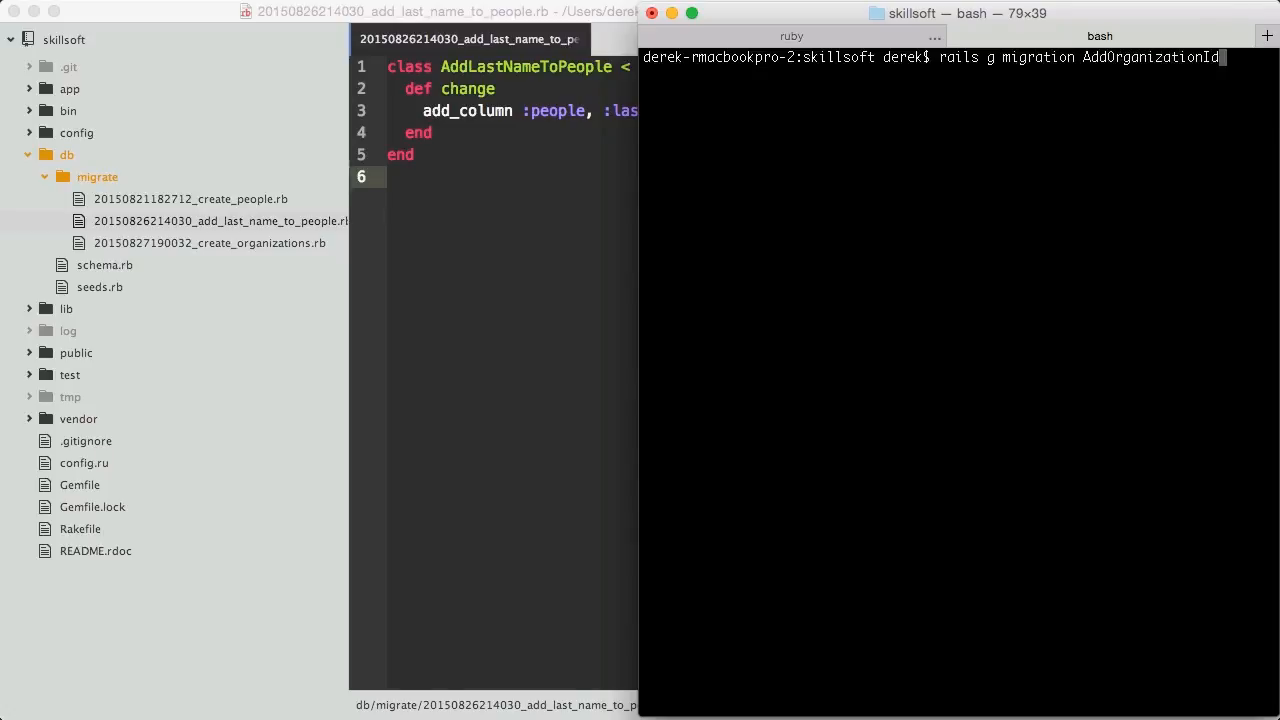
text(ToPeople)
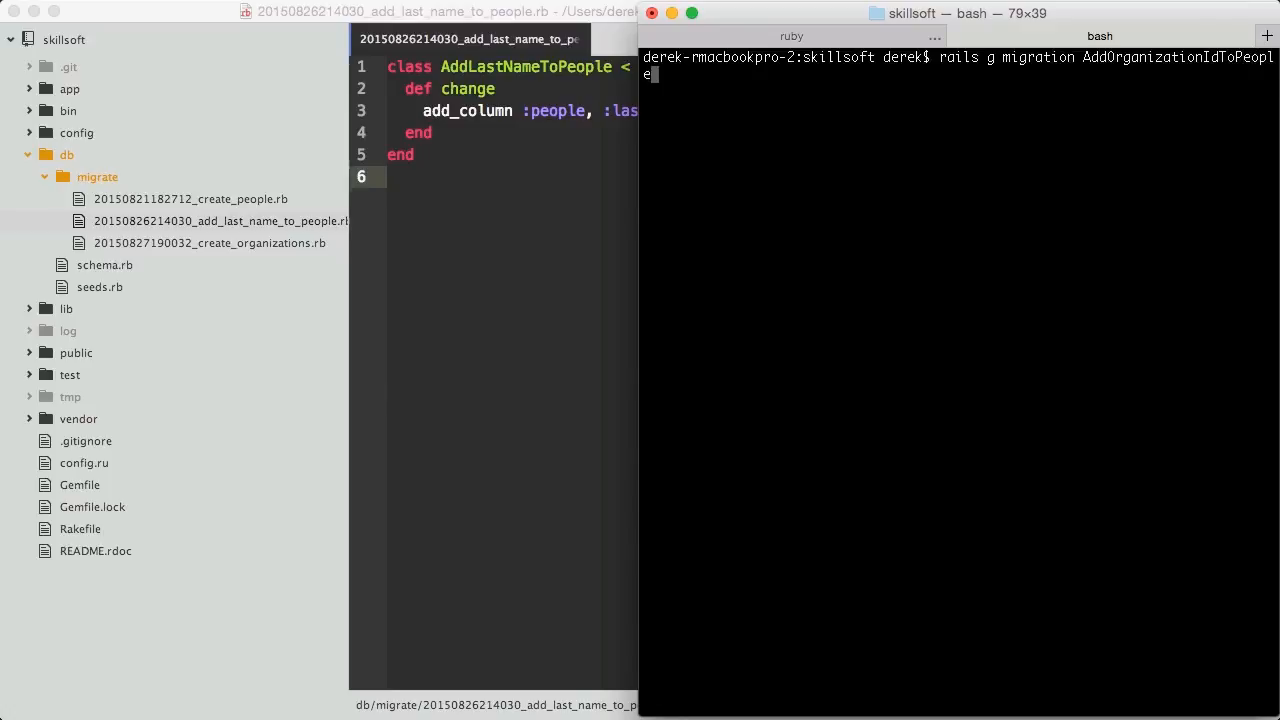
text(e)
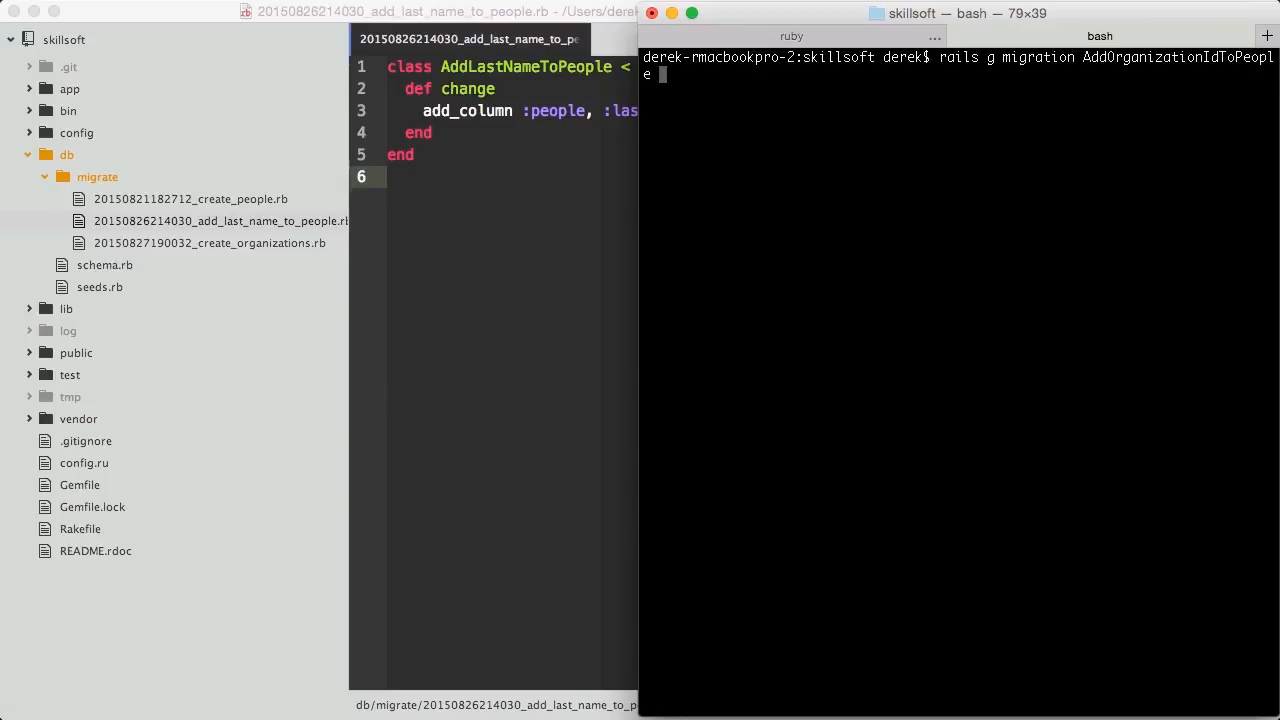
text(orga)
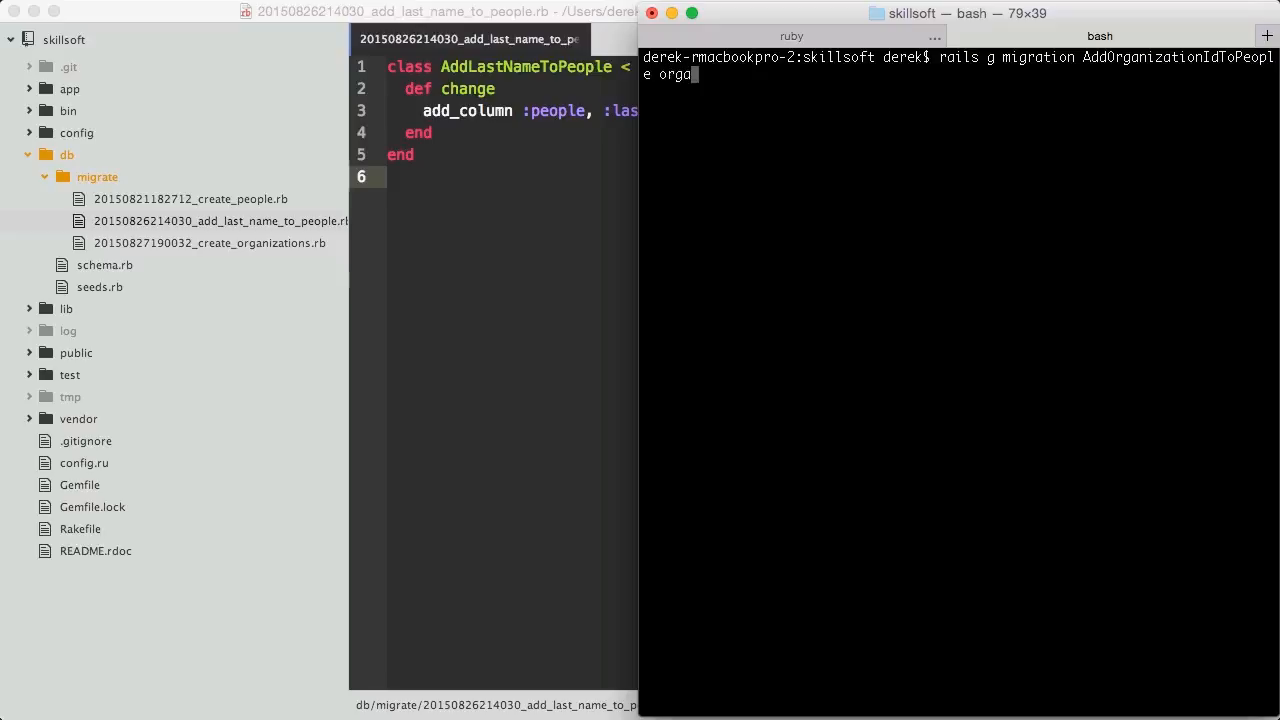
text(nization:references)
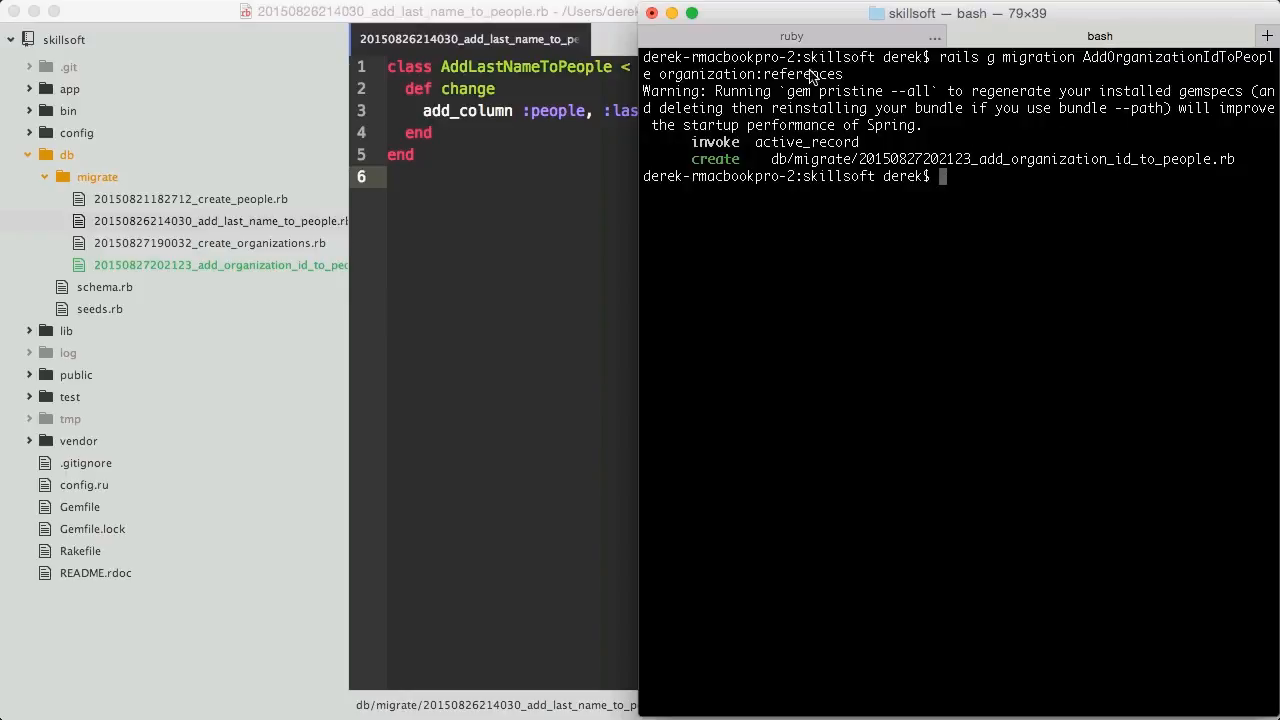
double_click(750, 74)
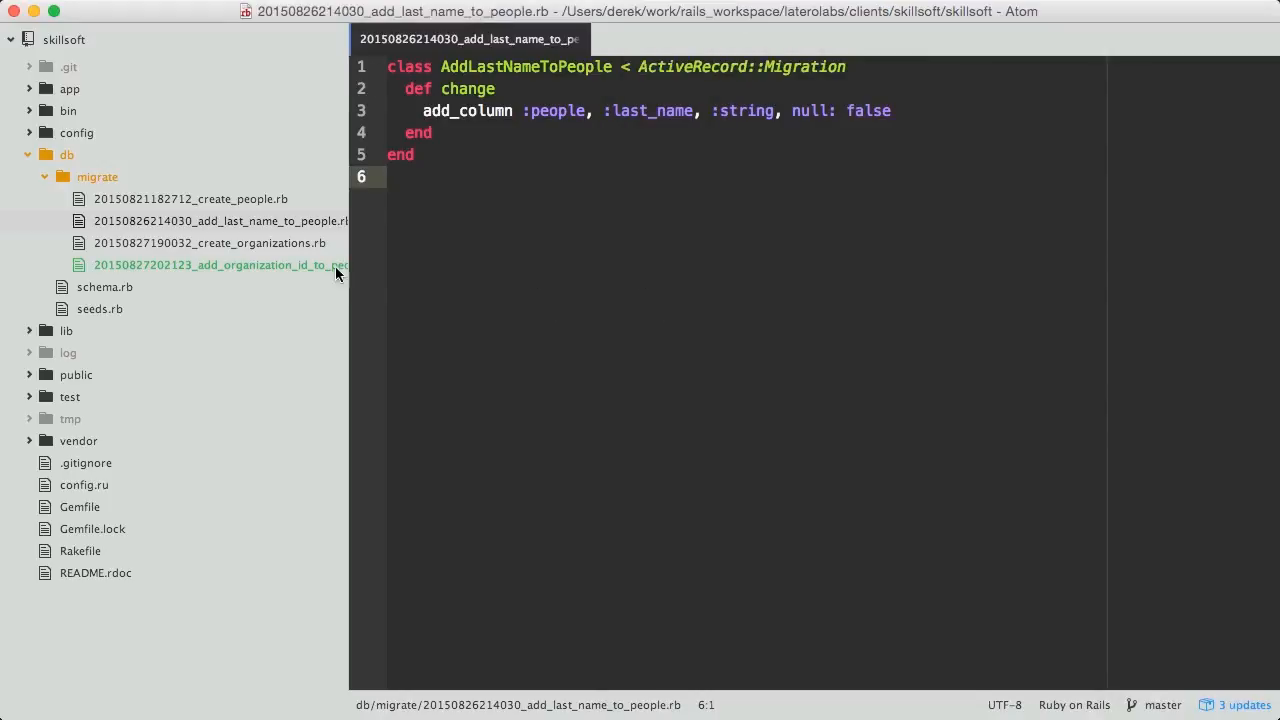
Step: Review add_reference :people, :organization, index: true, foreign_key: true in the new migration, then return to Terminal
click(218, 264)
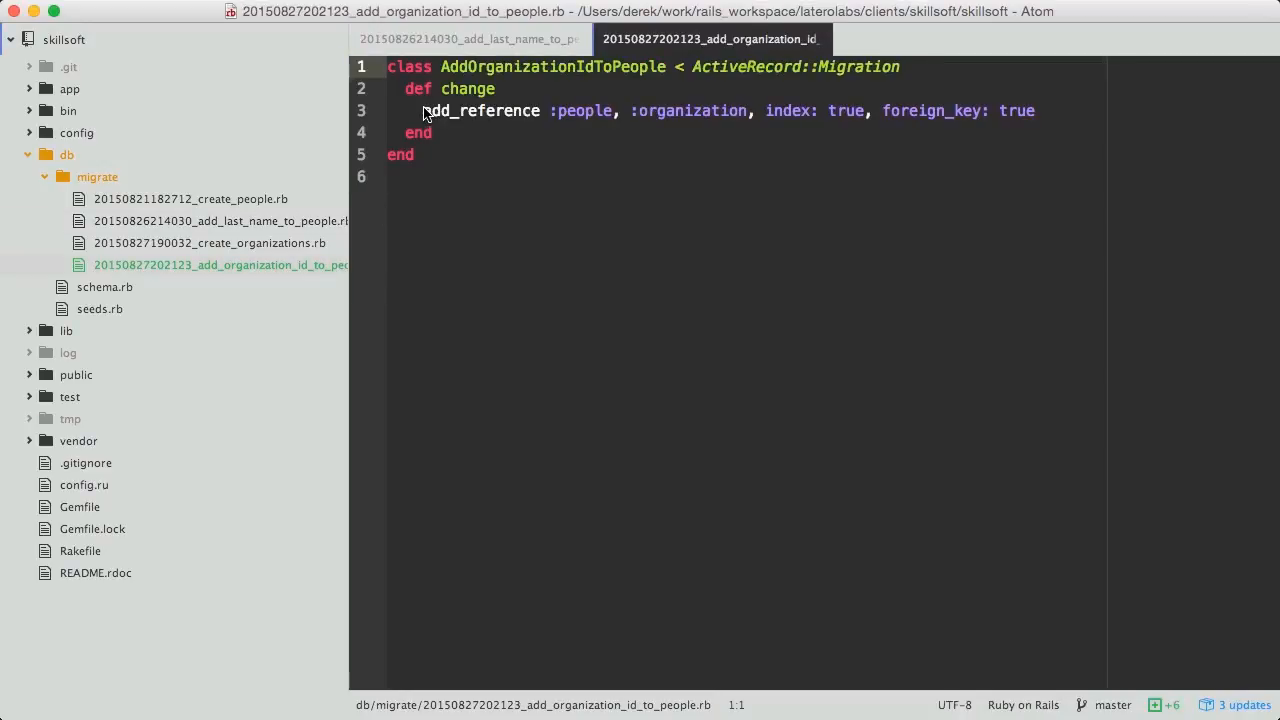
click(716, 112)
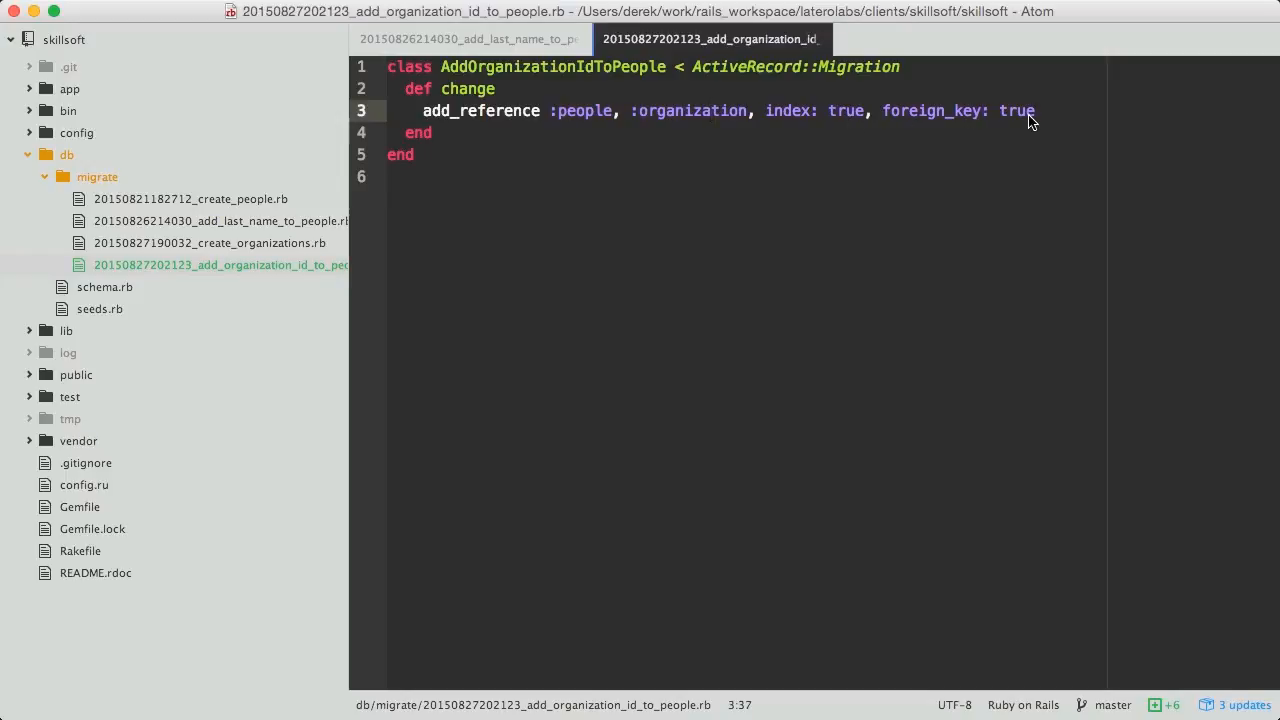
click(710, 110)
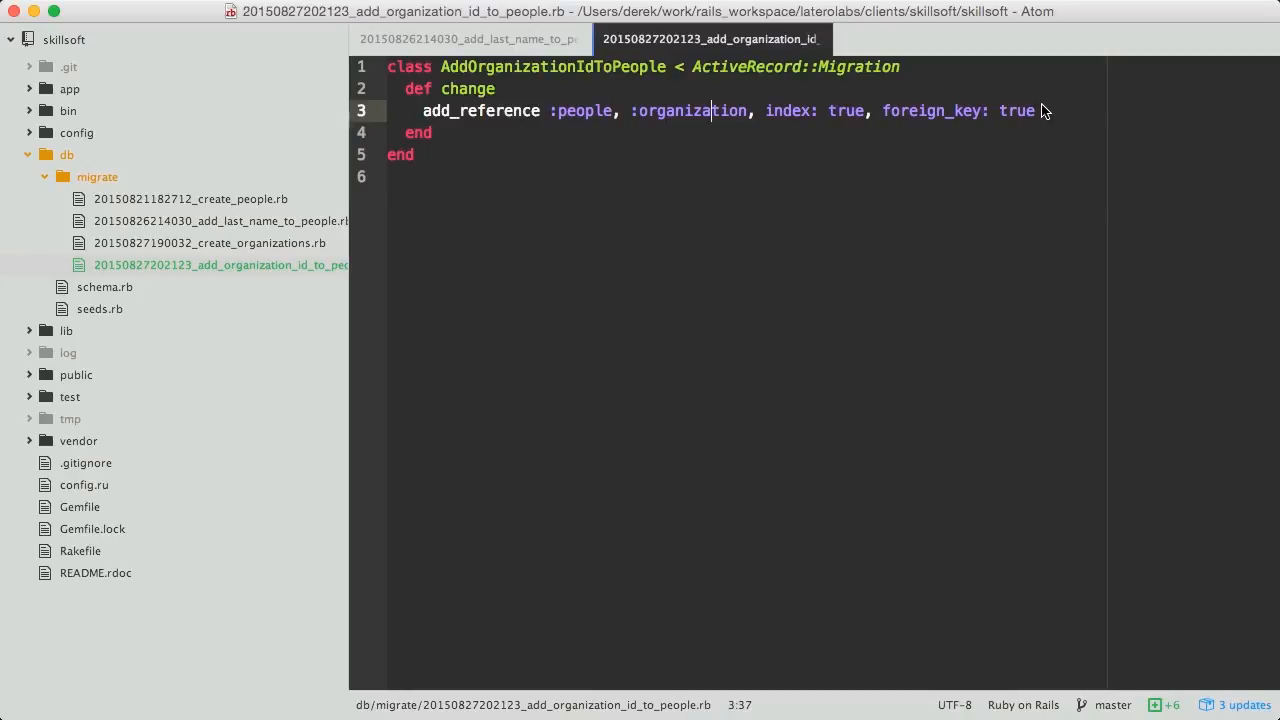
click(1036, 110)
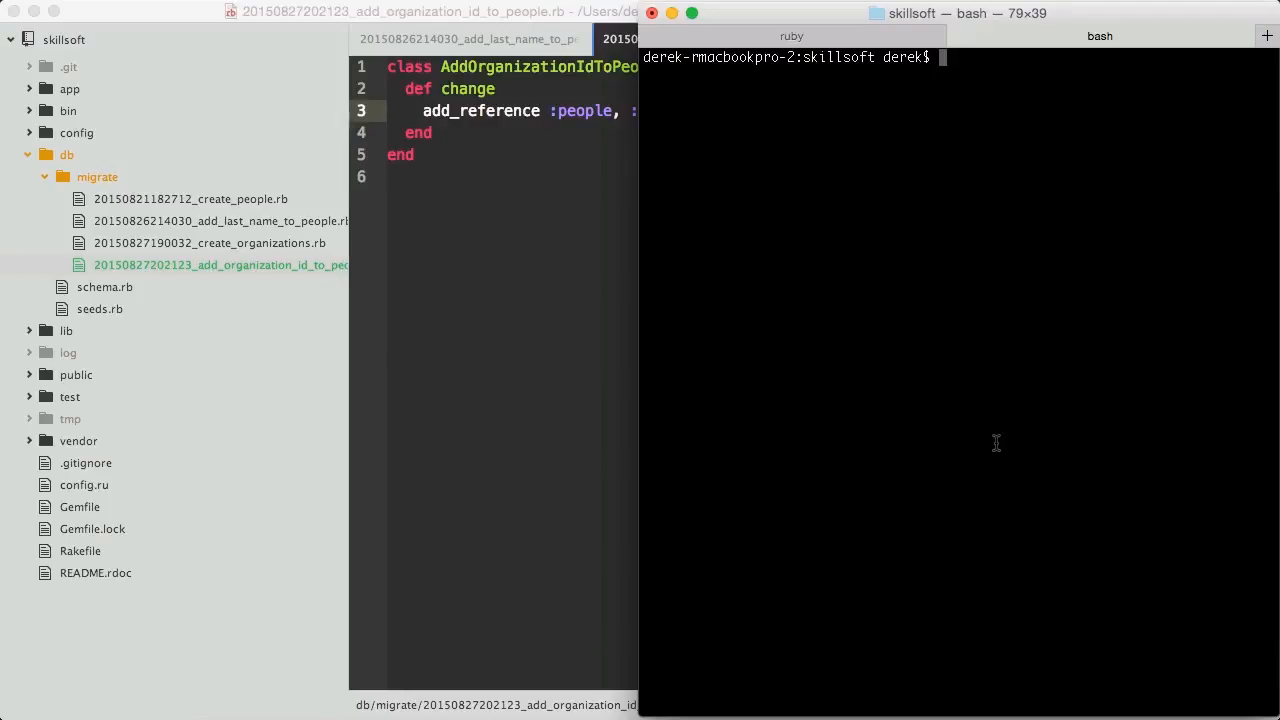
Step: Run rake db:migrate to apply the pending migrations and return to Atom
text(rake db:mi)
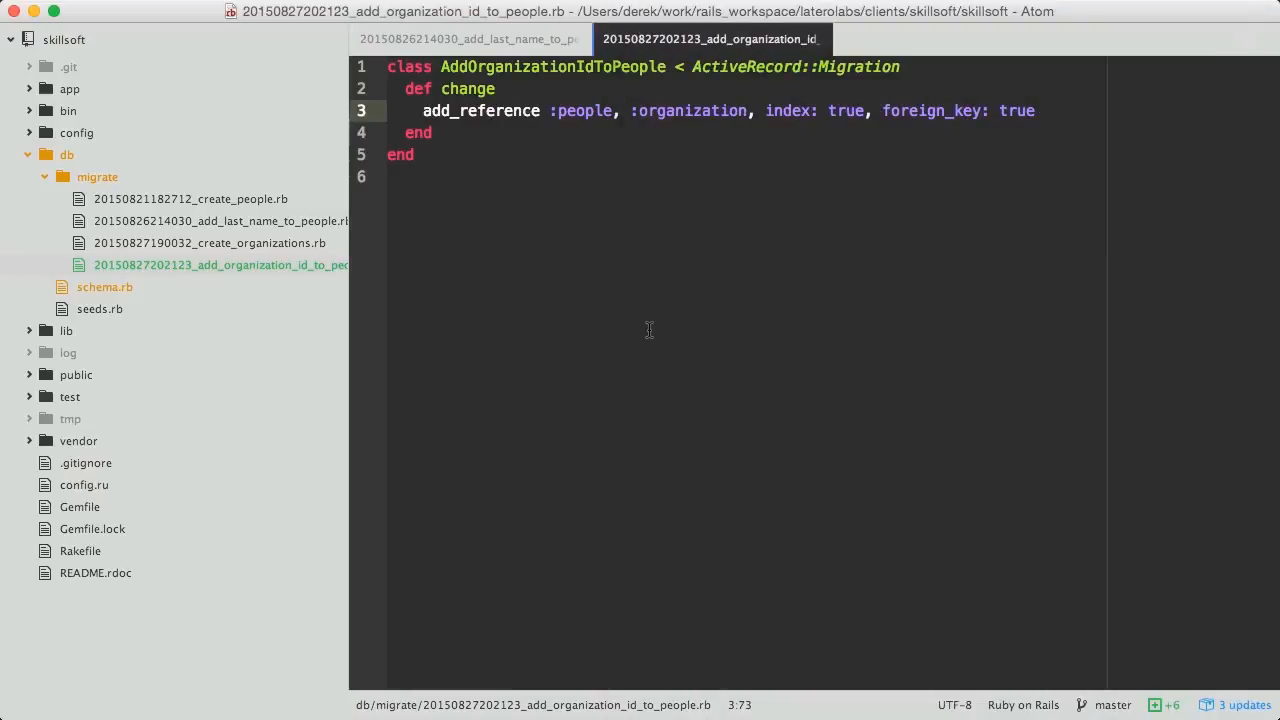
Step: View schema.rb's people table with organization_id, add_index and add_foreign_key to organizations
click(104, 288)
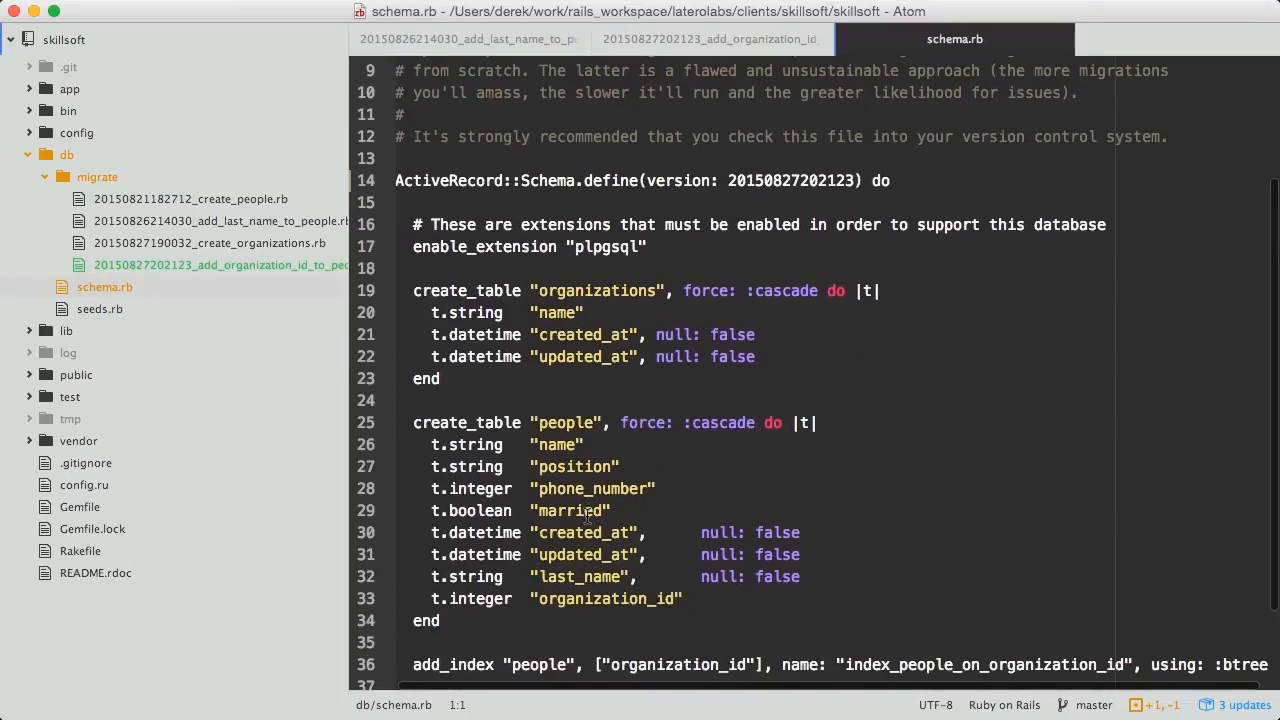
scroll(down, 3)
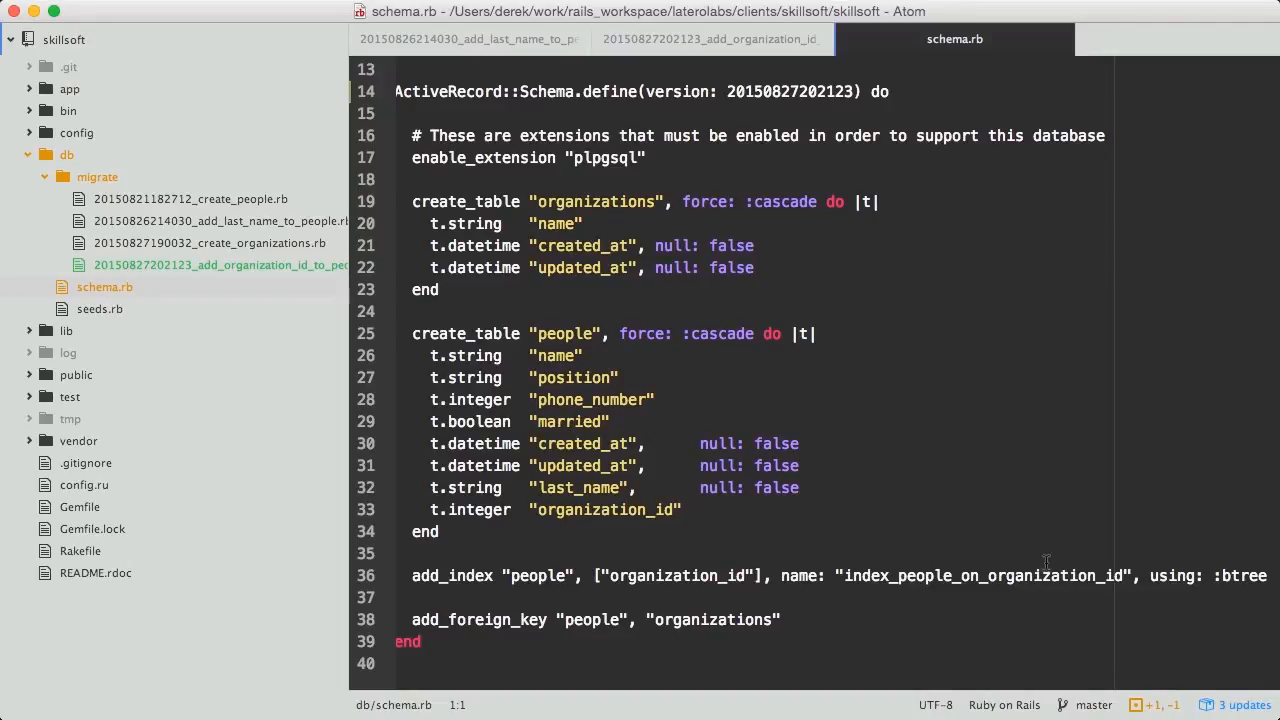
mouse_move(498, 626)
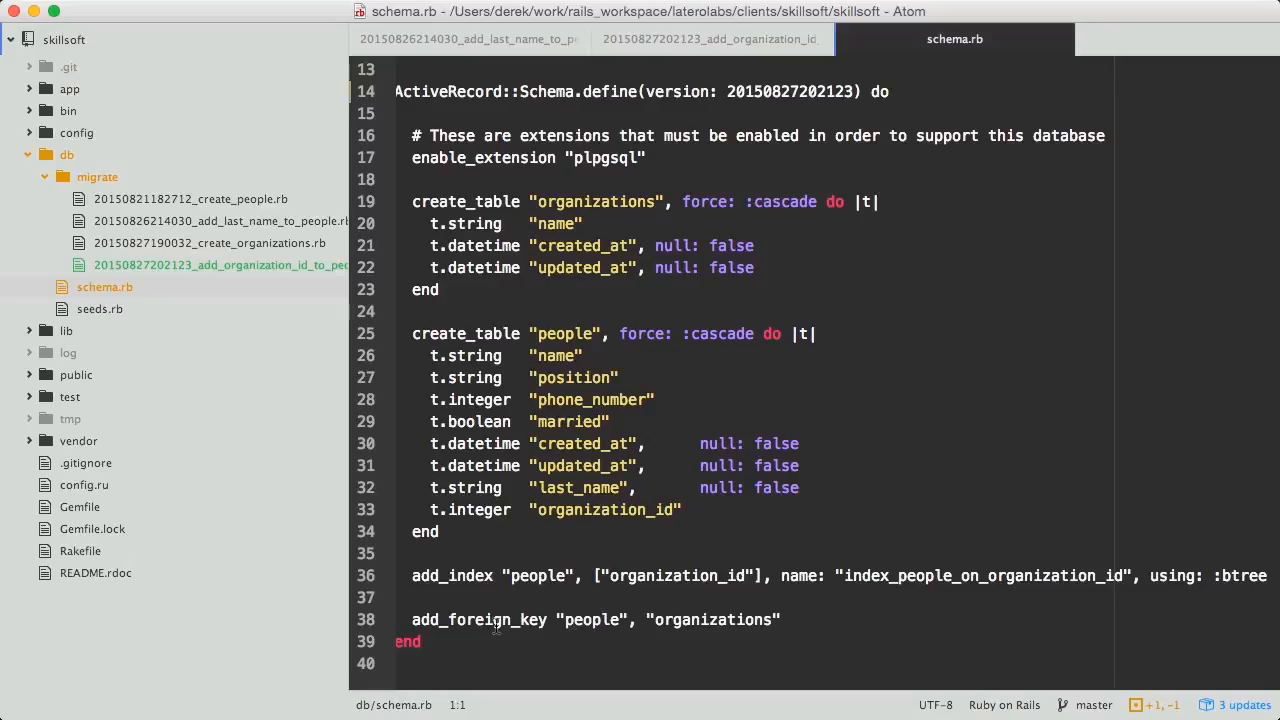
click(736, 620)
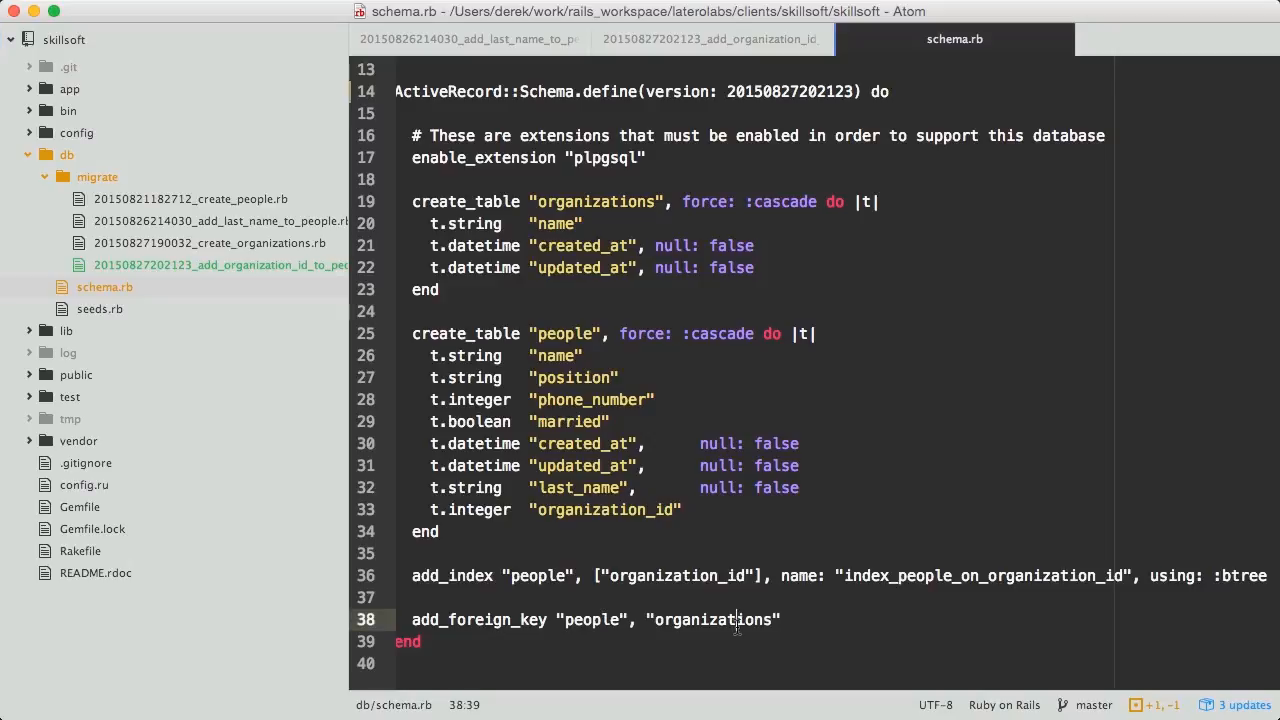